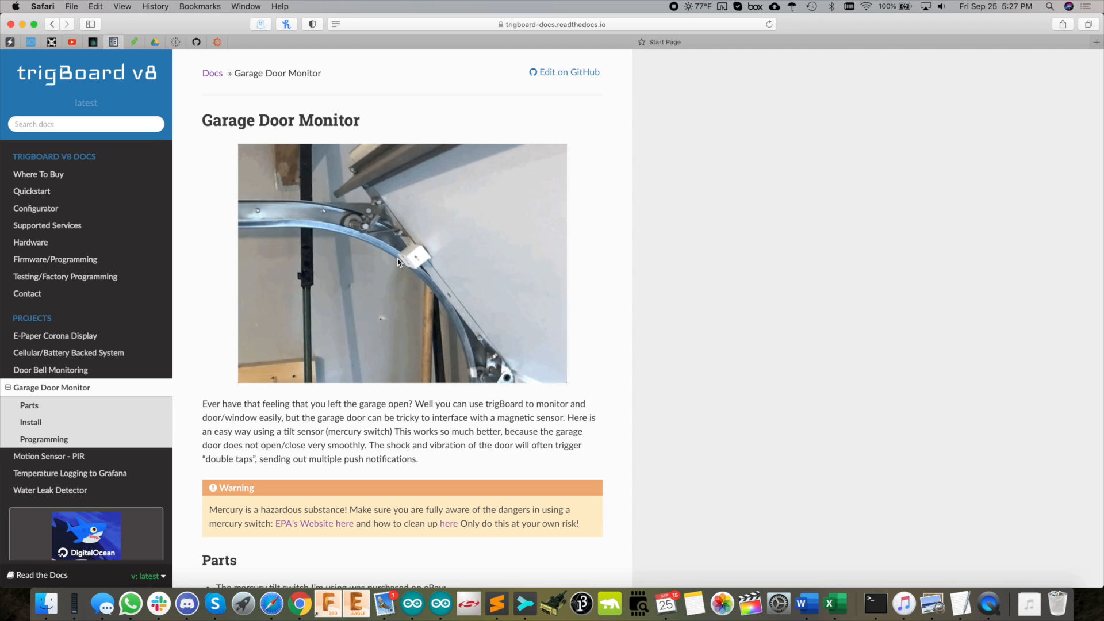
# Step: Open the Adafruit JST PH 2-pin connector page from the Garage Door Monitor parts list
pyautogui.scroll(-3)
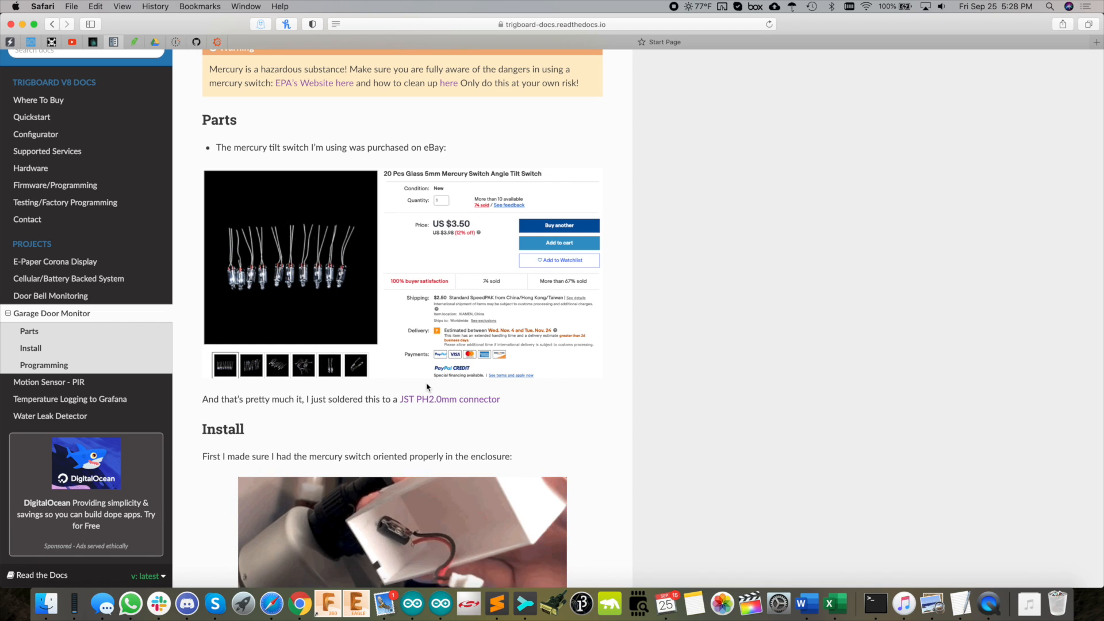
pyautogui.click(449, 399)
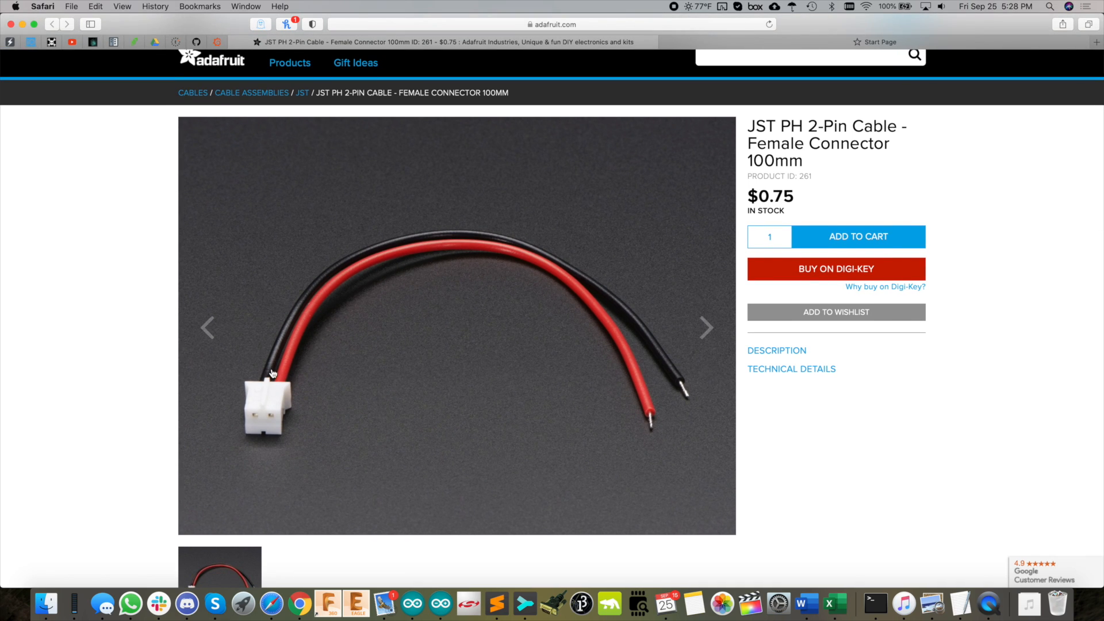
pyautogui.moveTo(511, 216)
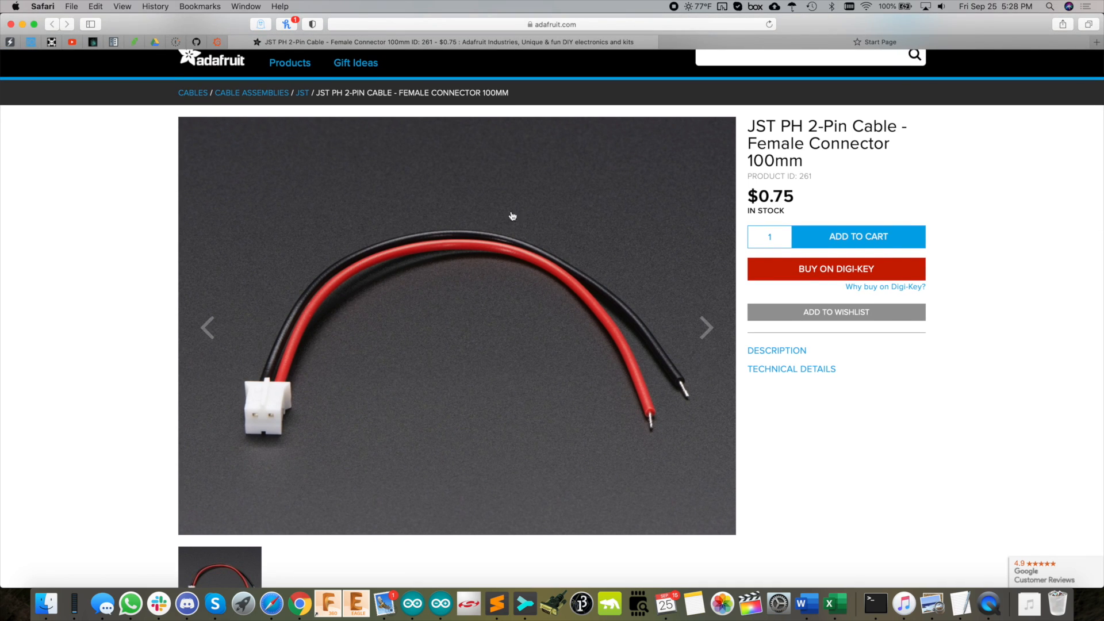
pyautogui.moveTo(277, 328)
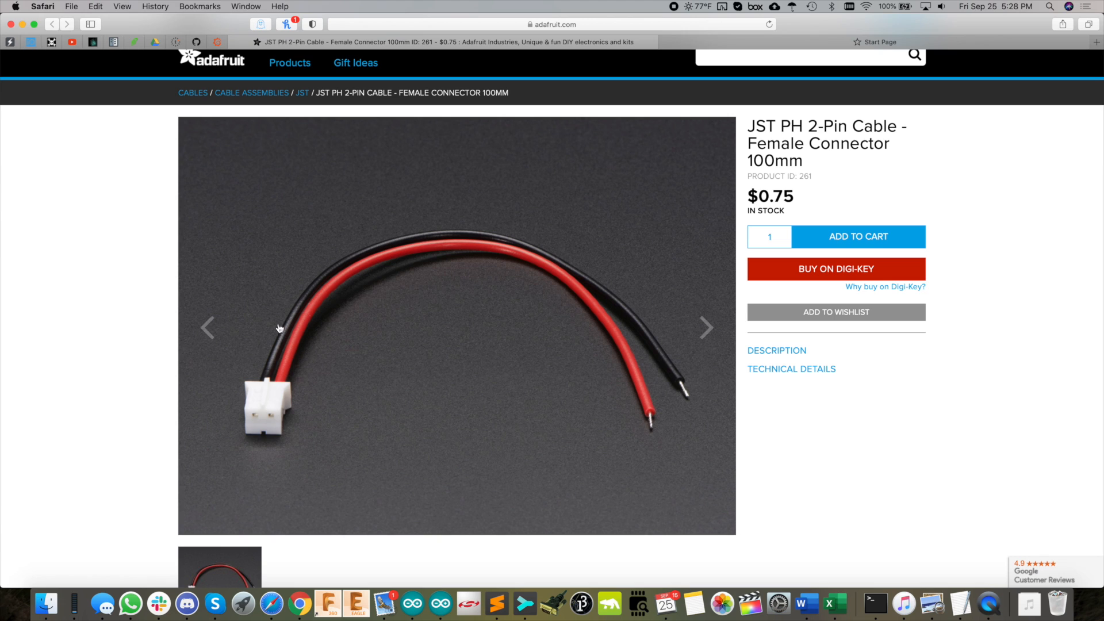
pyautogui.moveTo(185, 316)
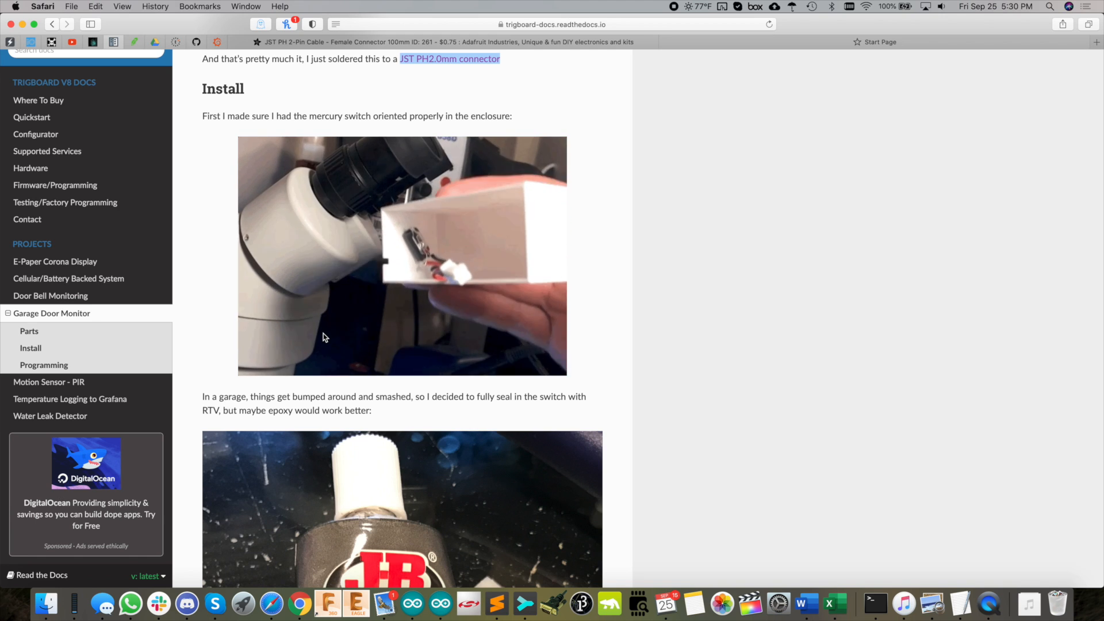
# Step: Scroll the Install section past the J-B Weld RTV photo to the switch covered in RTV
pyautogui.scroll(-3)
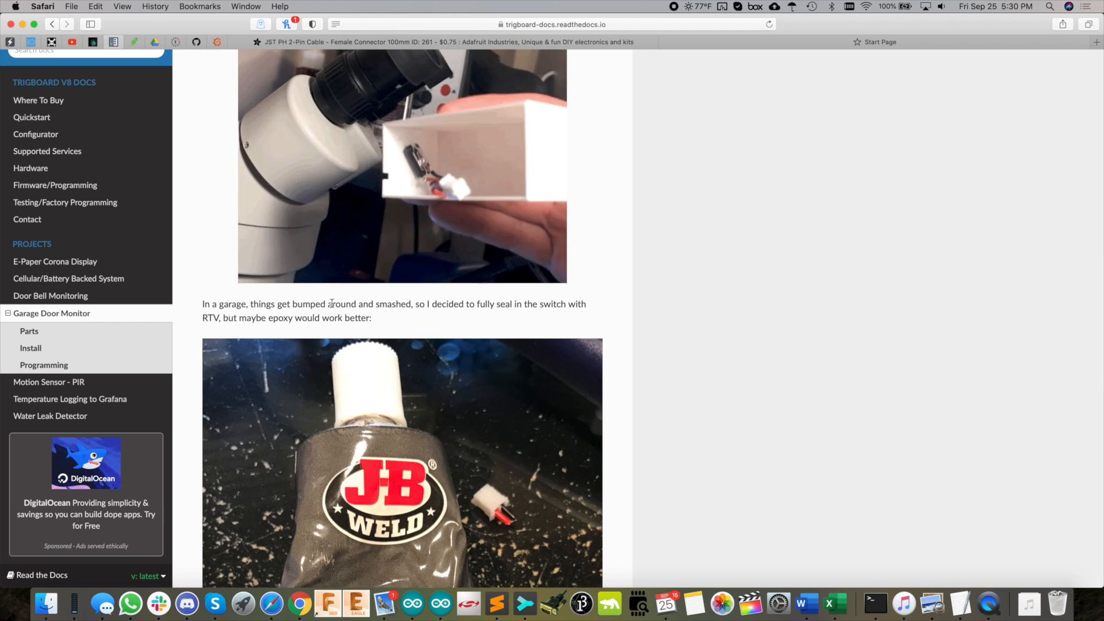
pyautogui.scroll(-3)
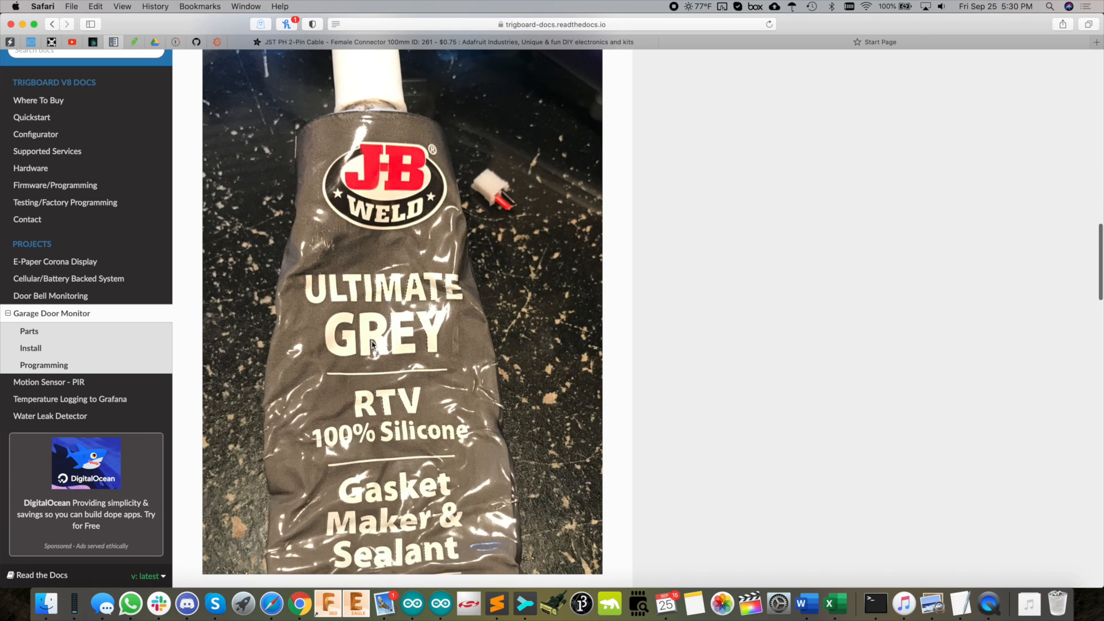
pyautogui.moveTo(426, 443)
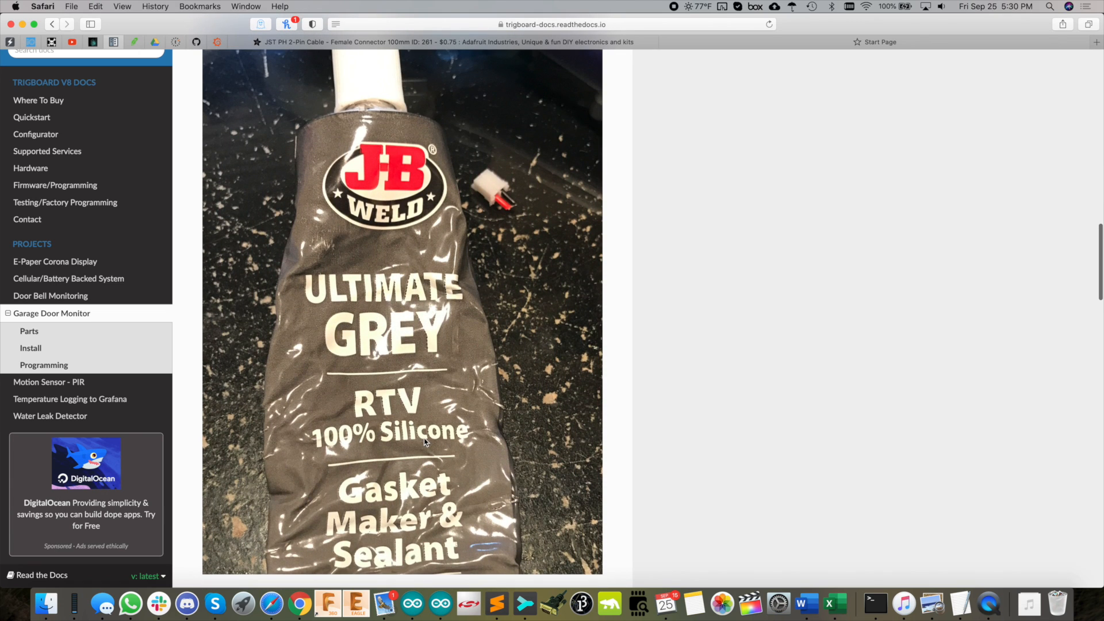
pyautogui.moveTo(432, 435)
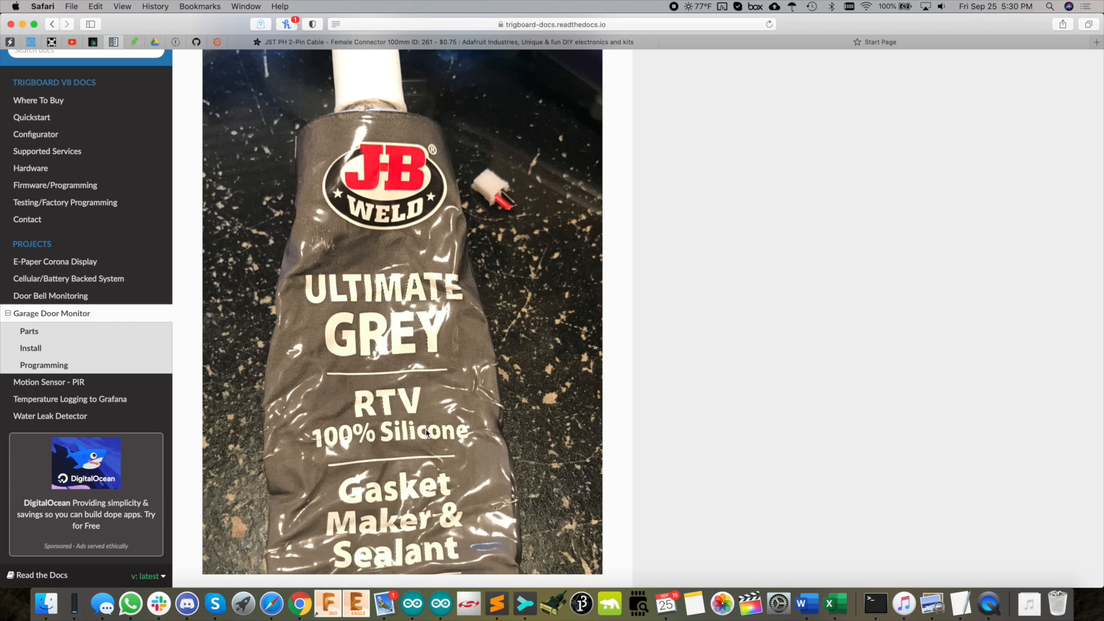
pyautogui.moveTo(430, 417)
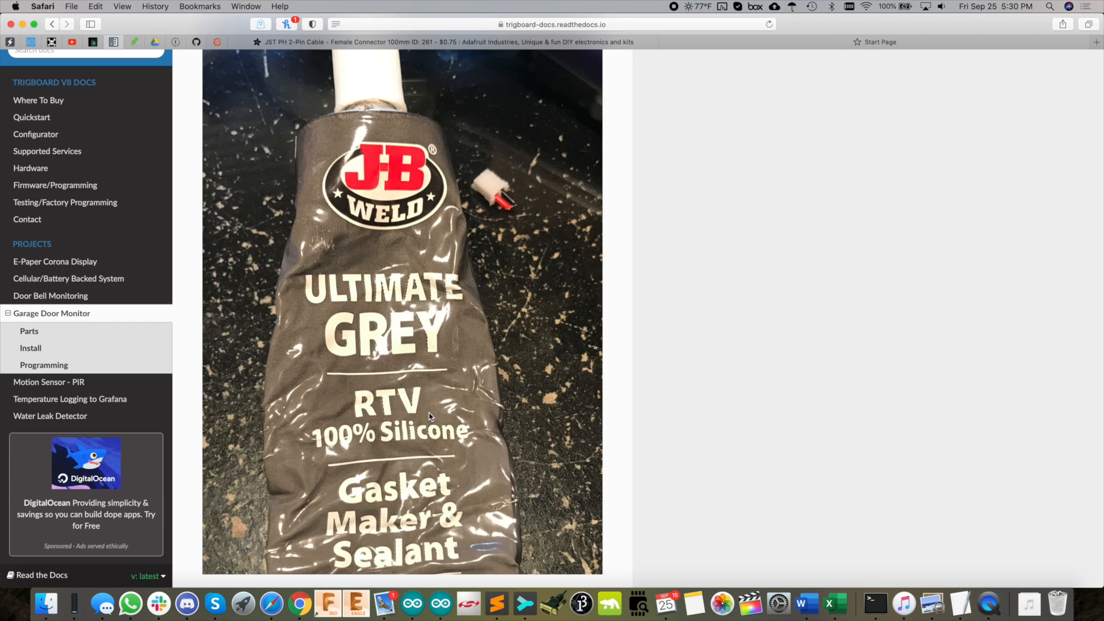
pyautogui.scroll(-3)
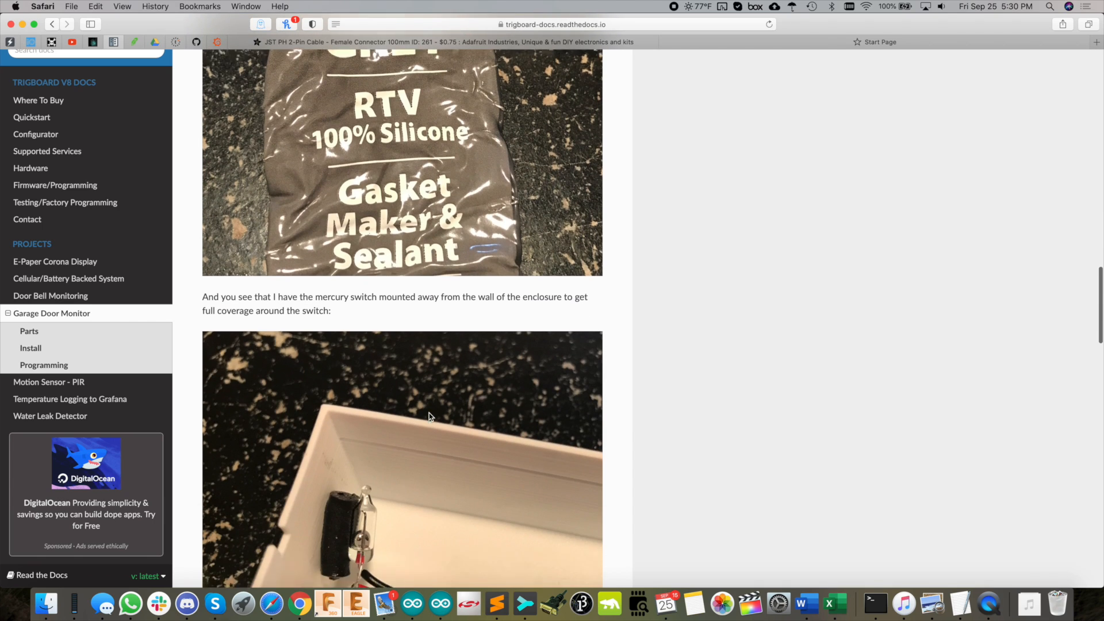
pyautogui.scroll(-3)
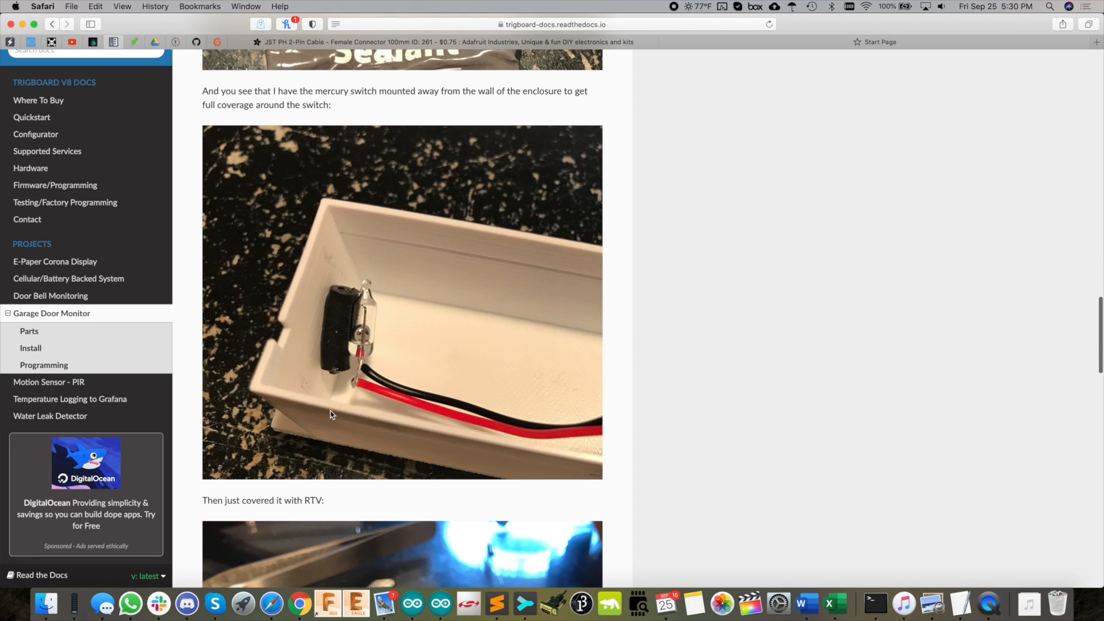
pyautogui.moveTo(342, 308)
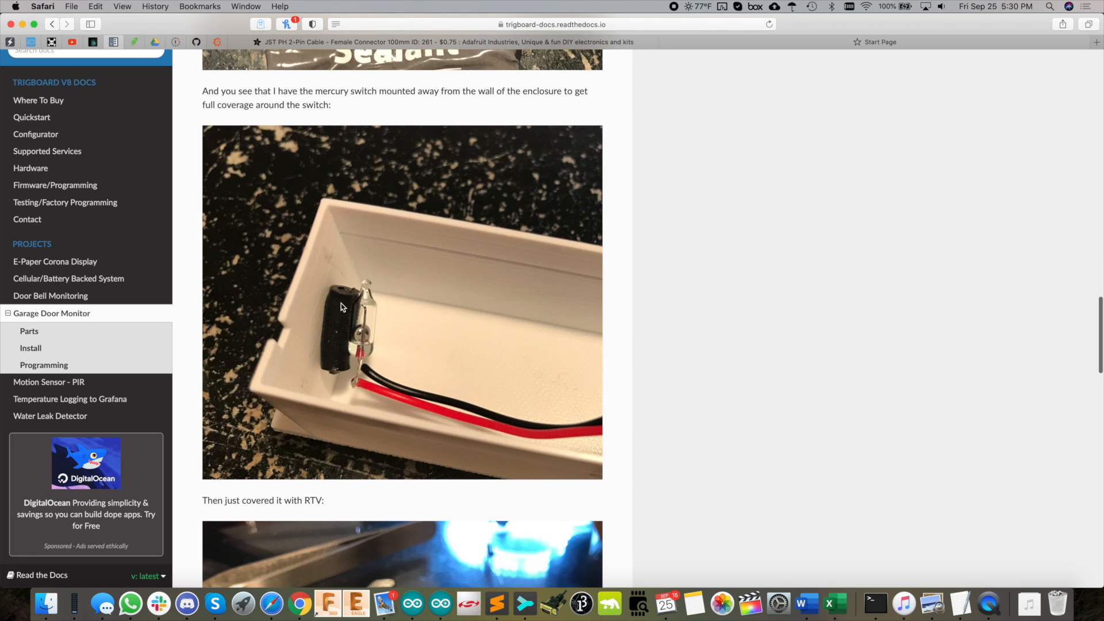
pyautogui.moveTo(415, 287)
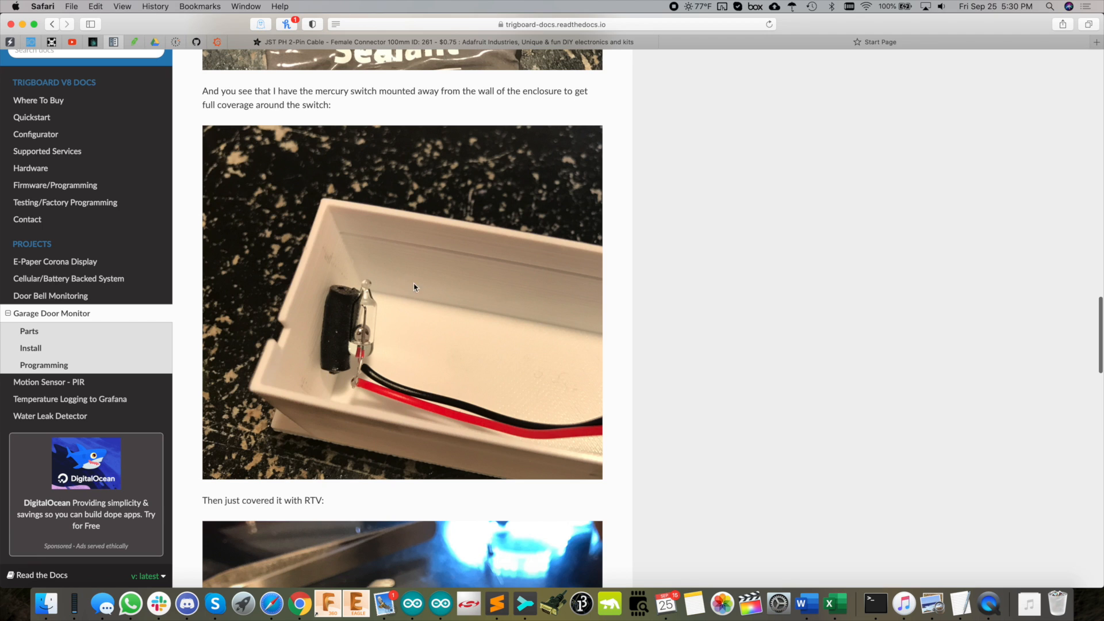
pyautogui.scroll(-3)
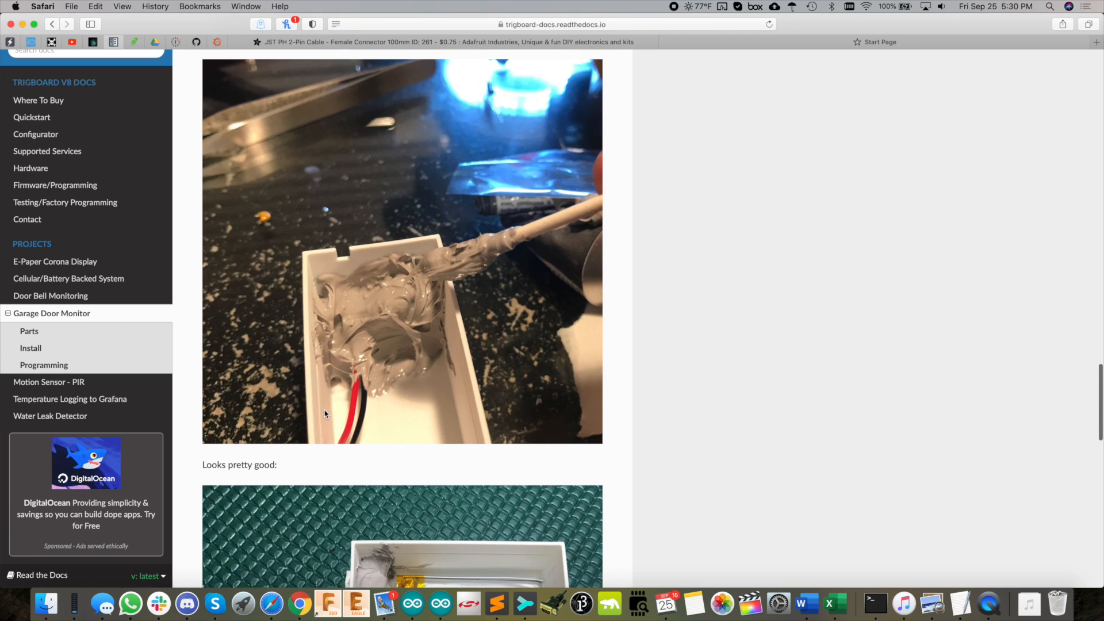
# Step: Scroll past the battery, closed-box and wall-mounting photos to the Programming section
pyautogui.scroll(-3)
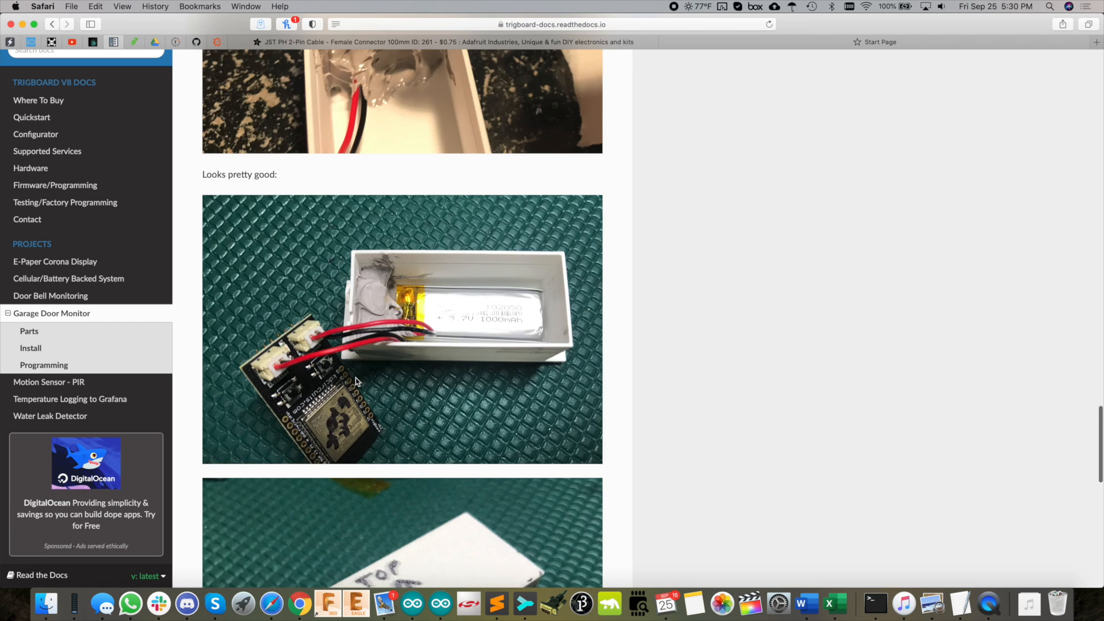
pyautogui.scroll(-3)
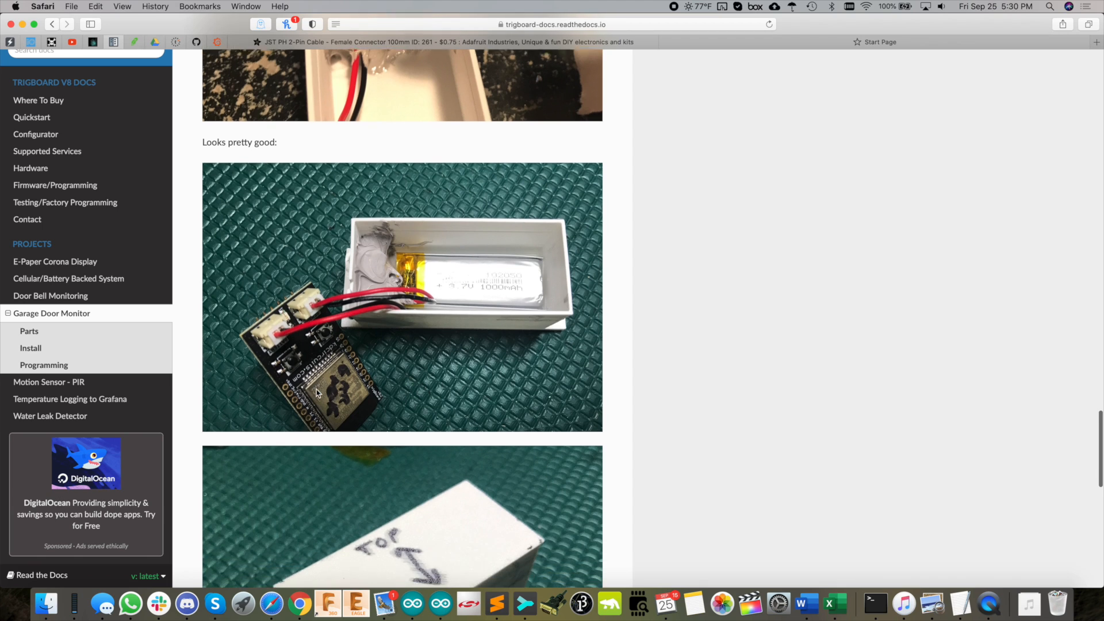
pyautogui.scroll(-3)
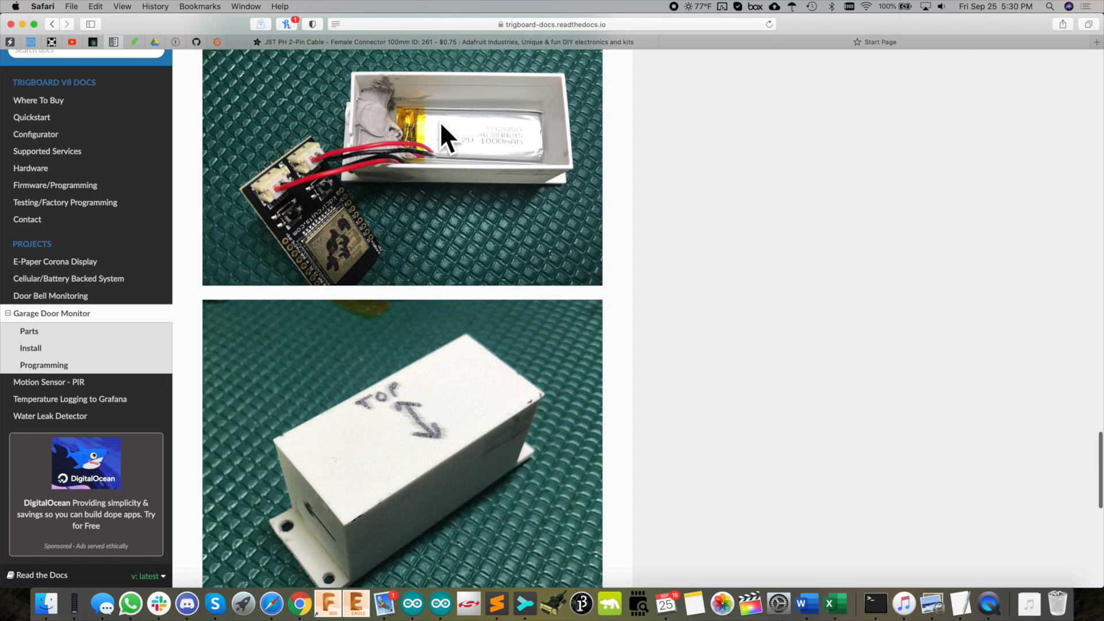
pyautogui.scroll(-3)
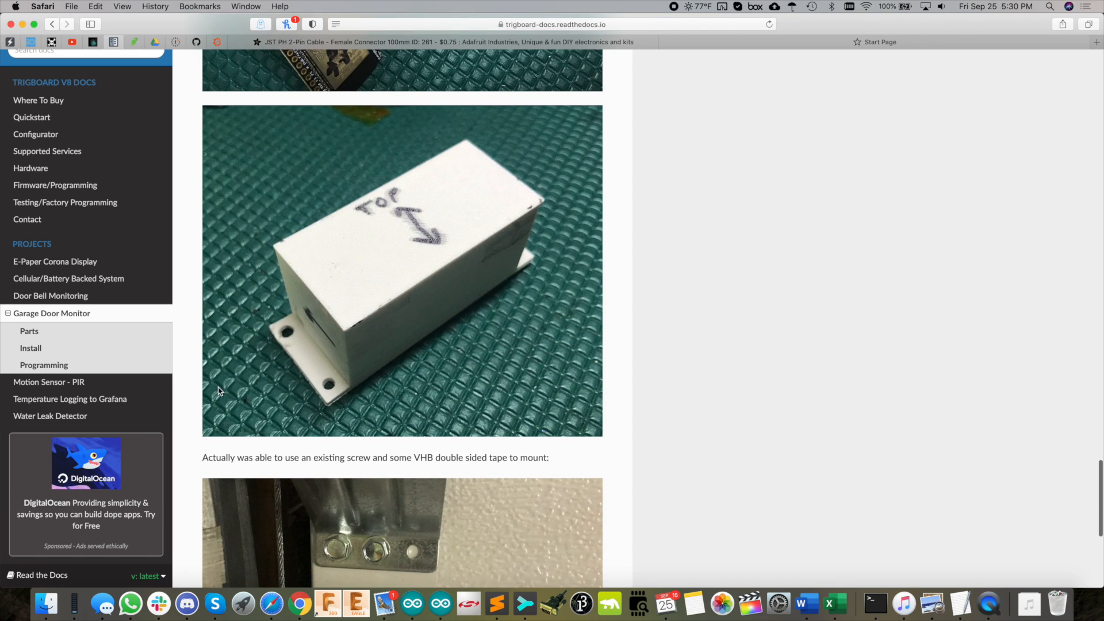
pyautogui.moveTo(341, 337)
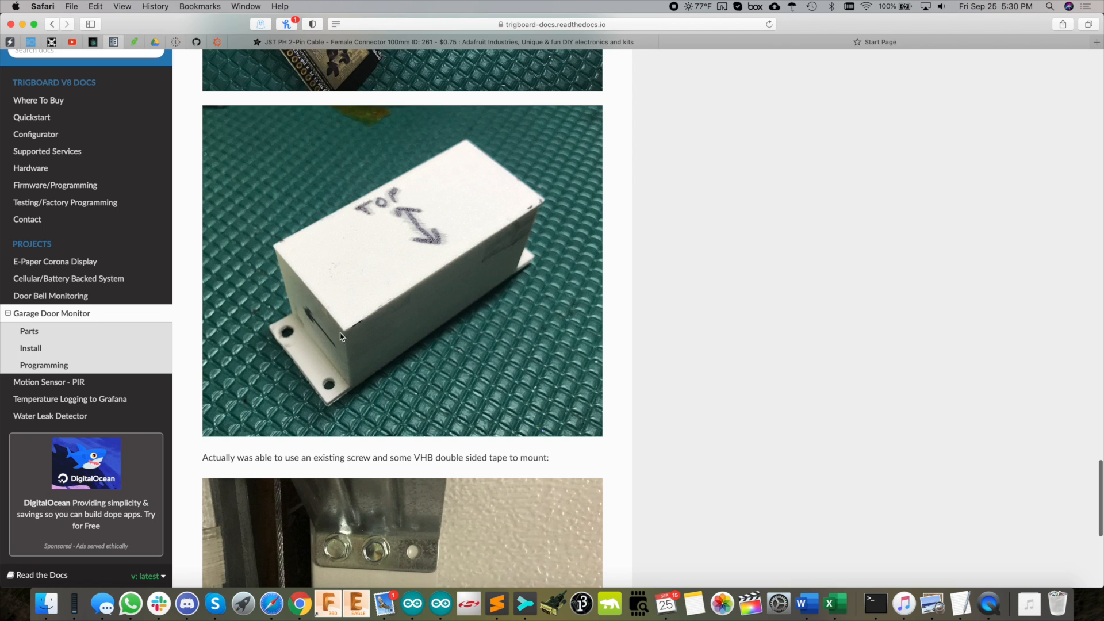
pyautogui.moveTo(401, 383)
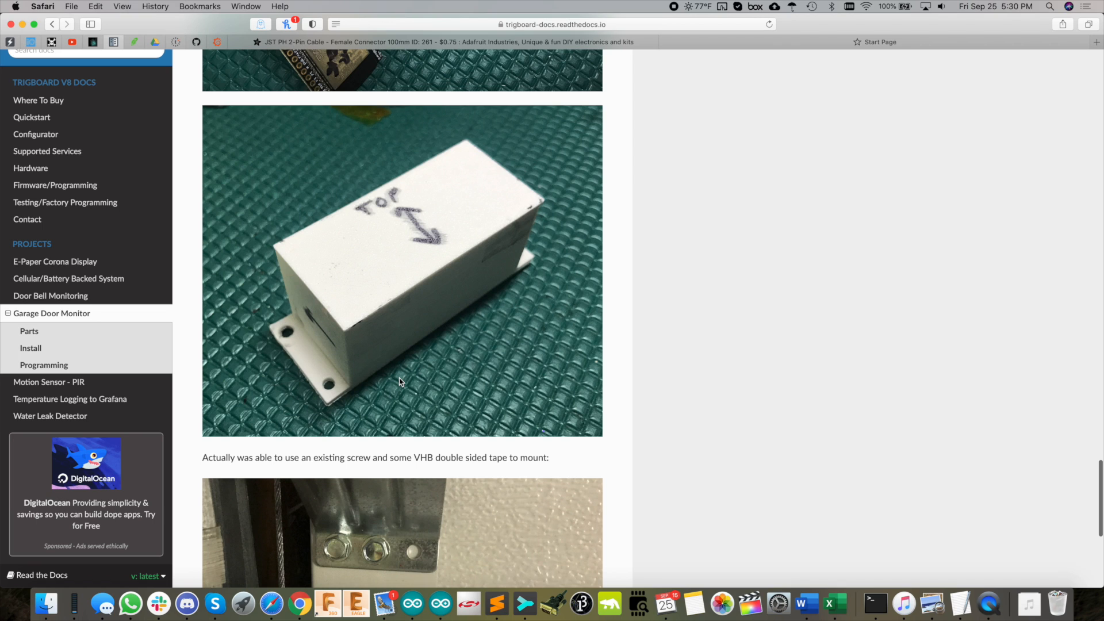
pyautogui.scroll(-3)
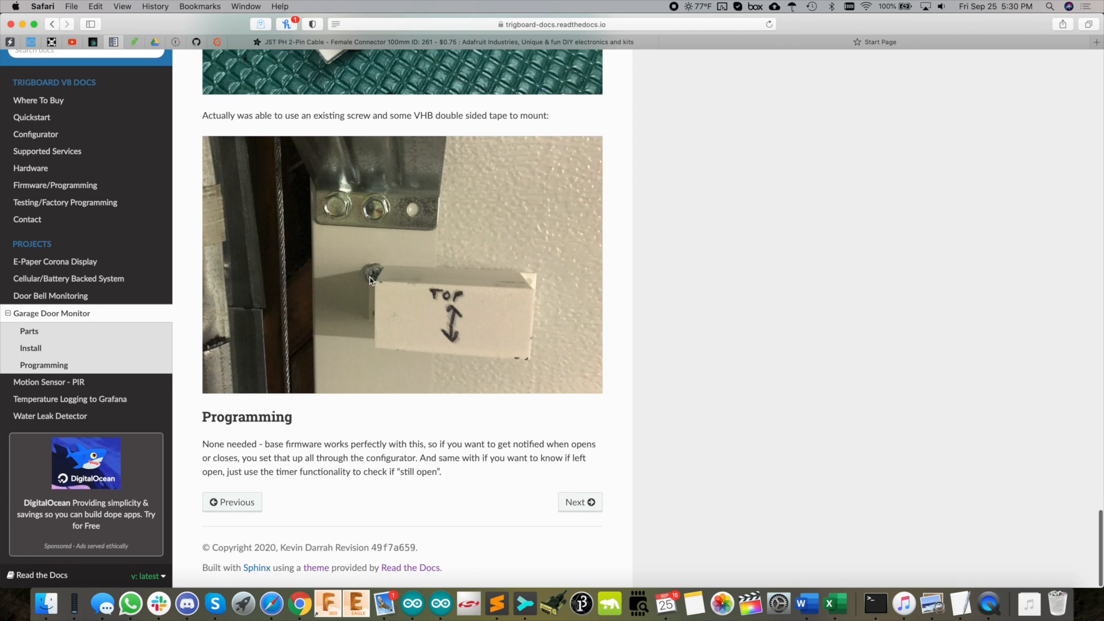
pyautogui.moveTo(387, 283)
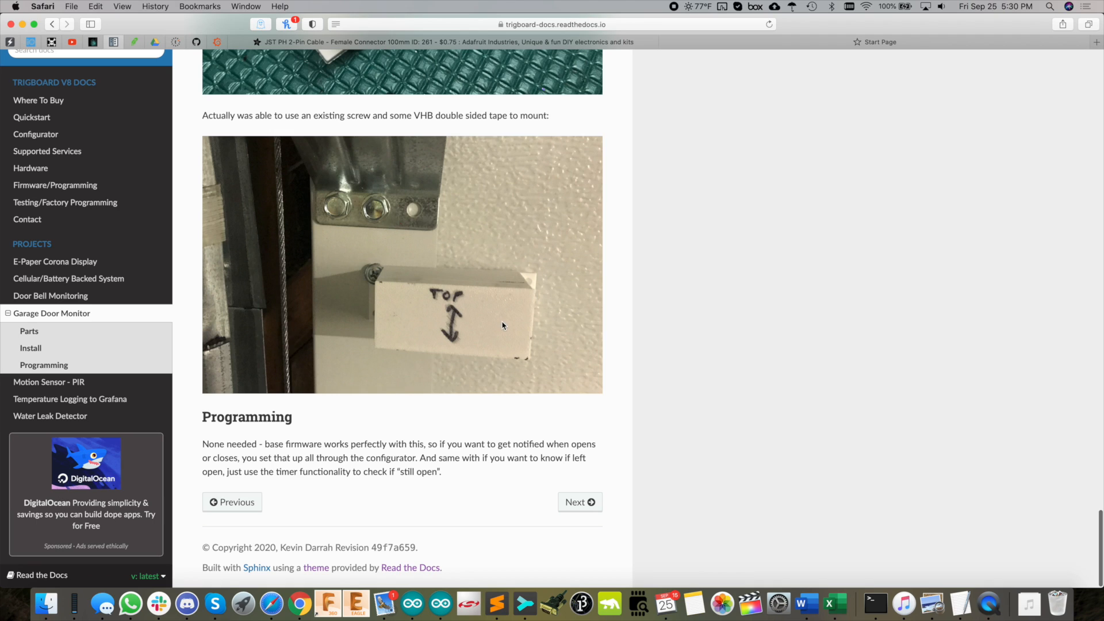
pyautogui.moveTo(376, 396)
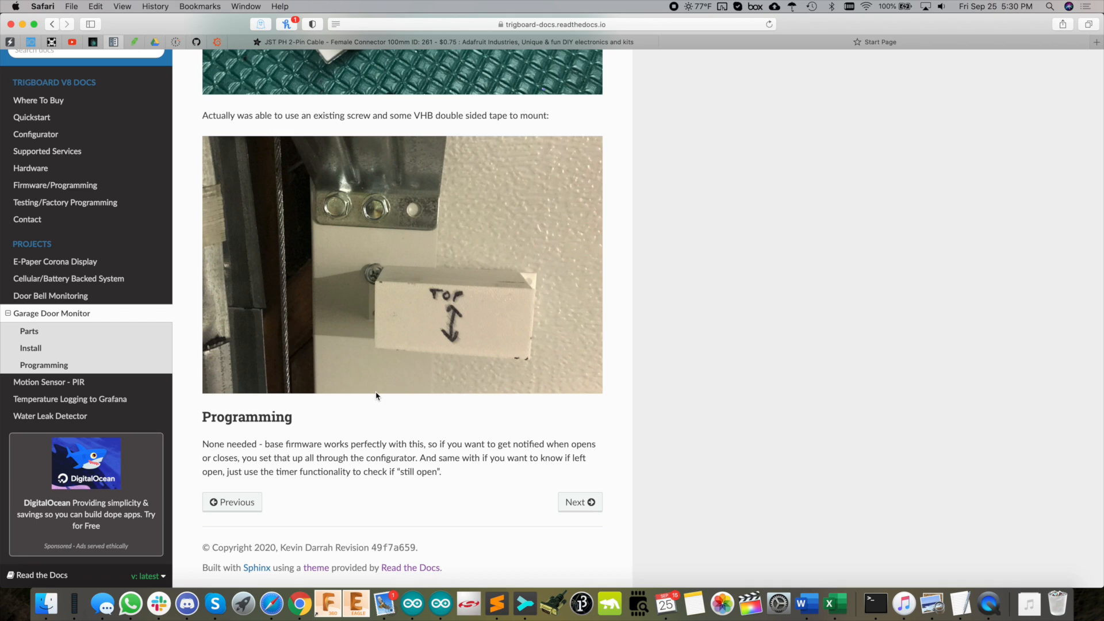
pyautogui.moveTo(35, 132)
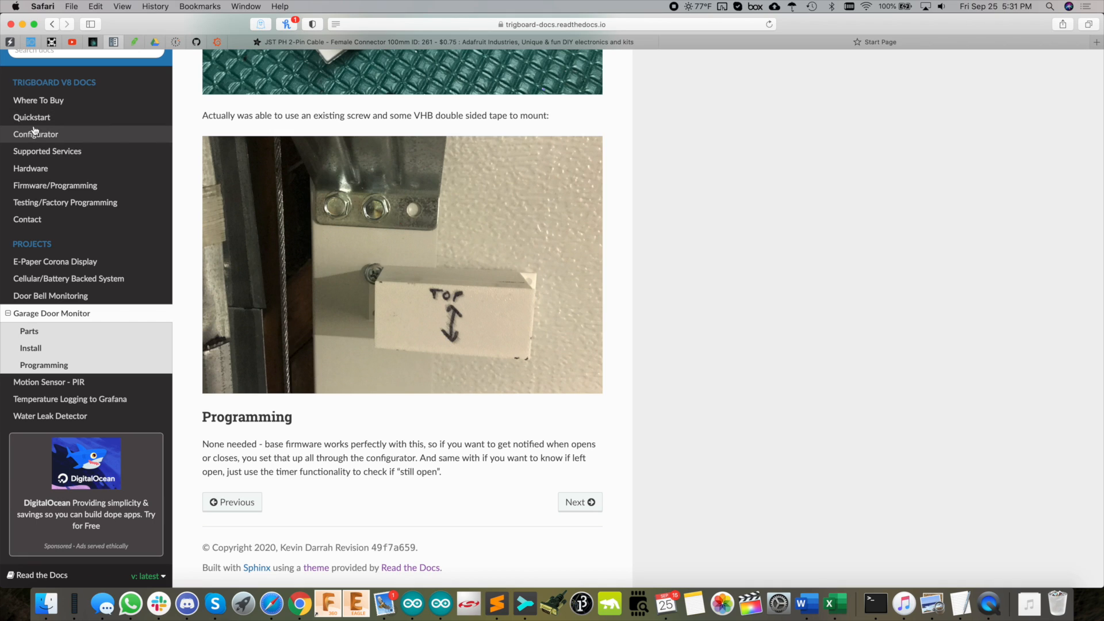
# Step: Open Supported Services and scroll through the Pushsafer and Pushover setup steps
pyautogui.click(47, 151)
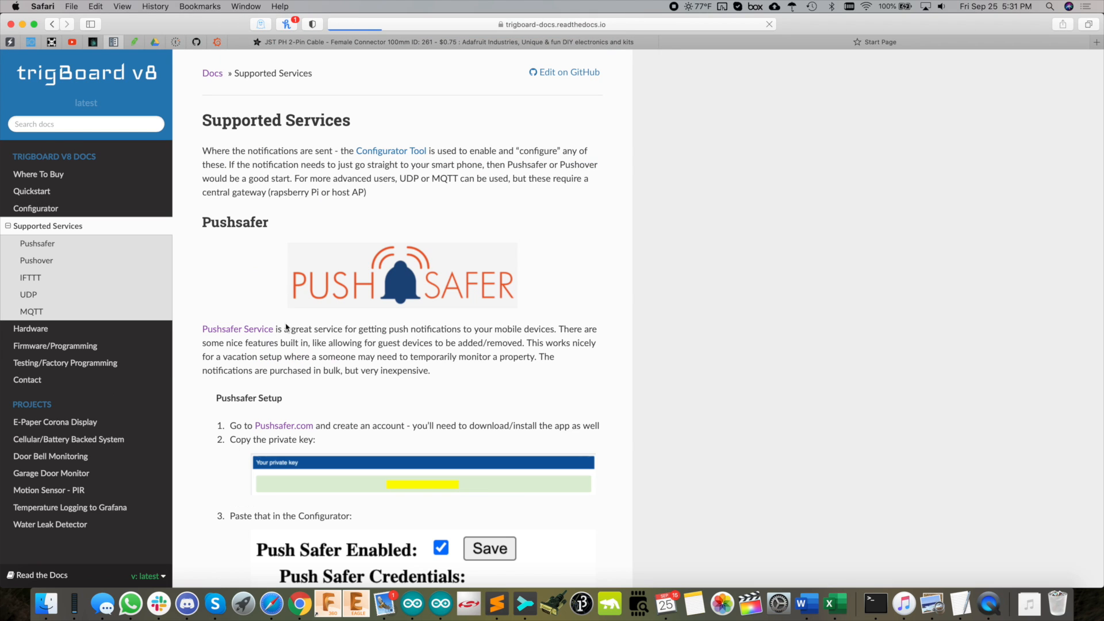
pyautogui.scroll(-3)
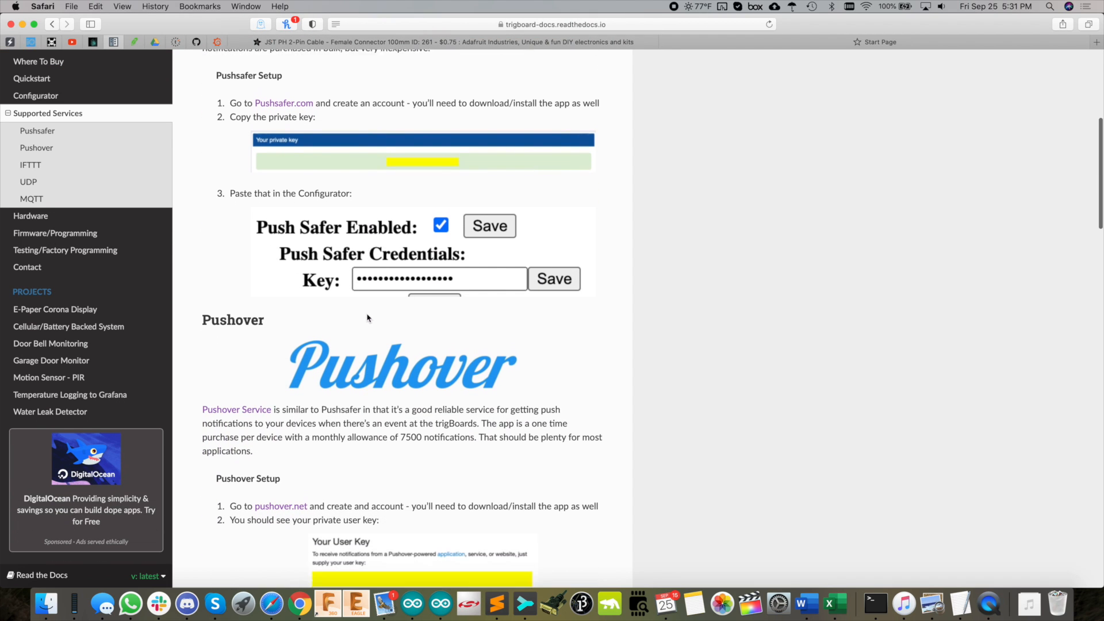
pyautogui.scroll(-3)
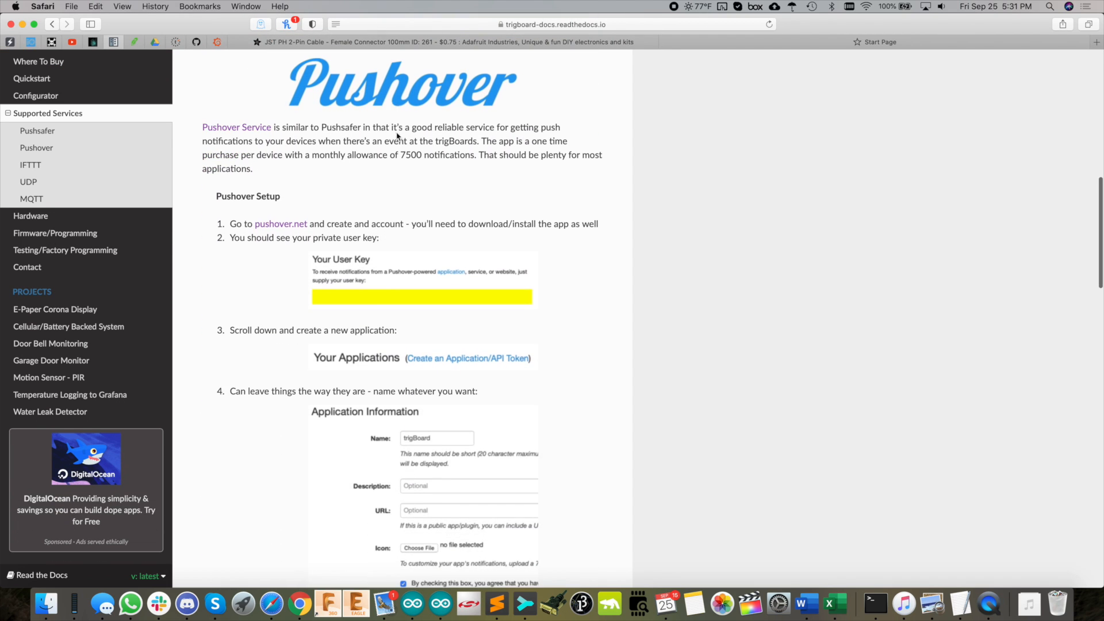
pyautogui.scroll(-3)
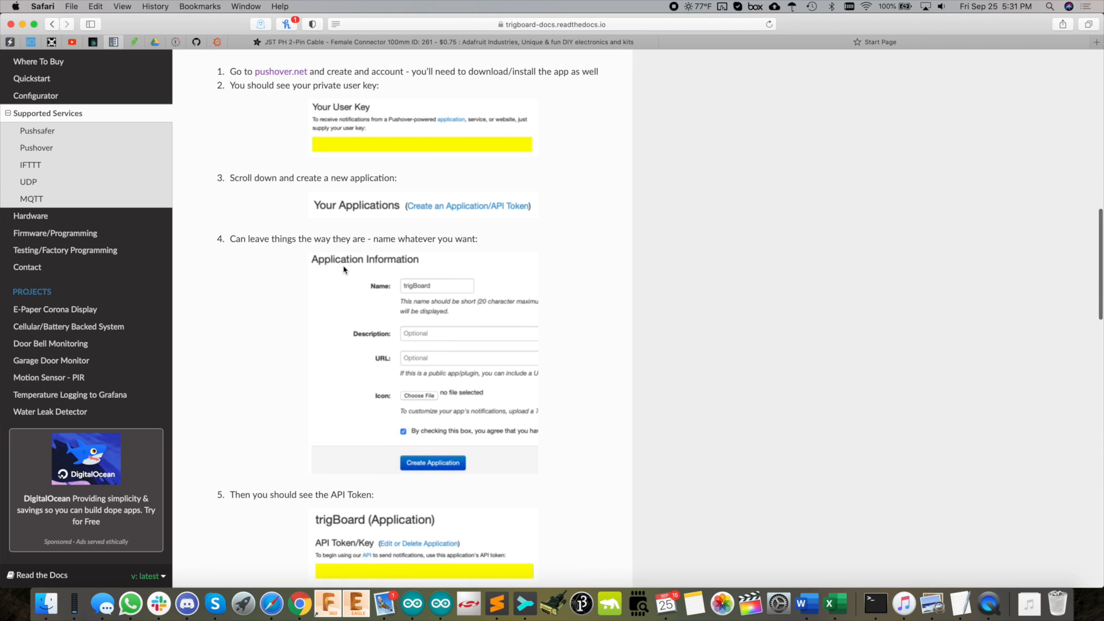
pyautogui.scroll(-3)
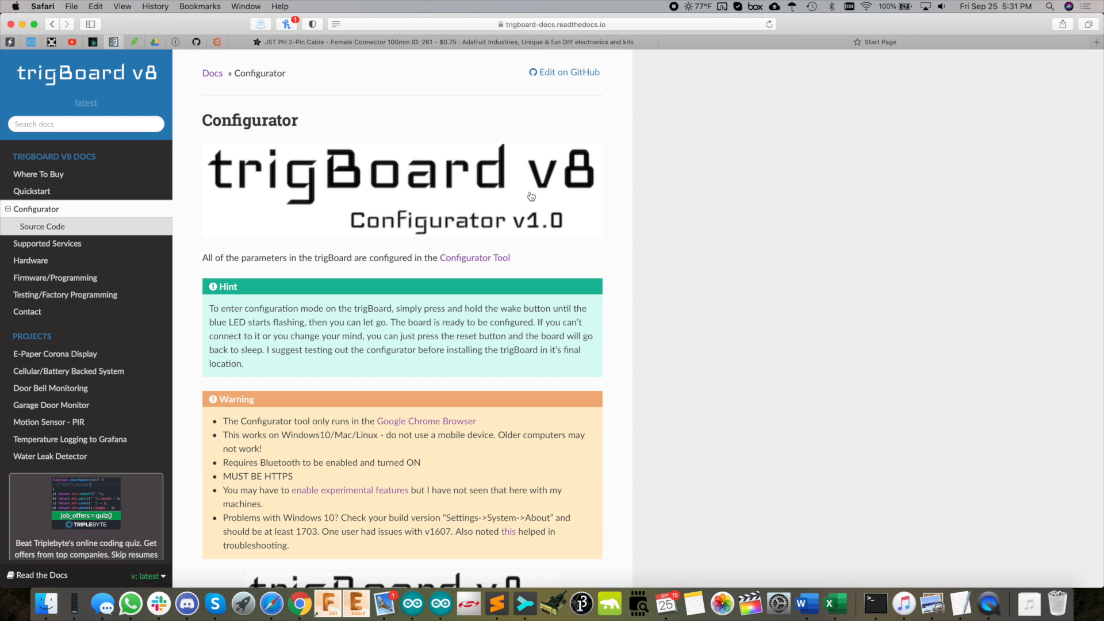
pyautogui.moveTo(476, 298)
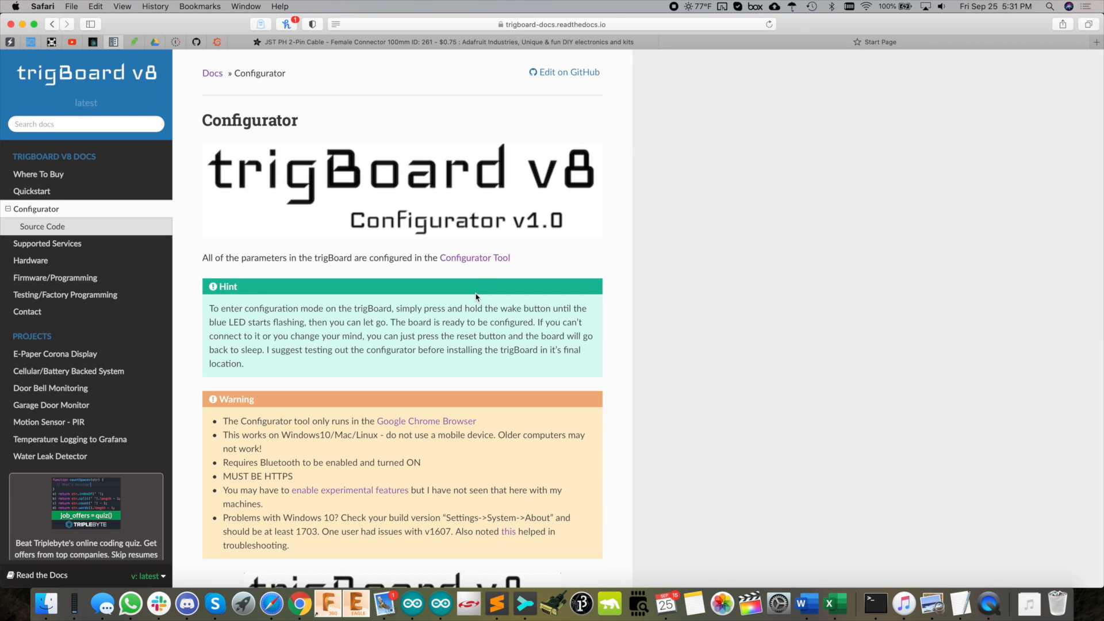
pyautogui.scroll(-3)
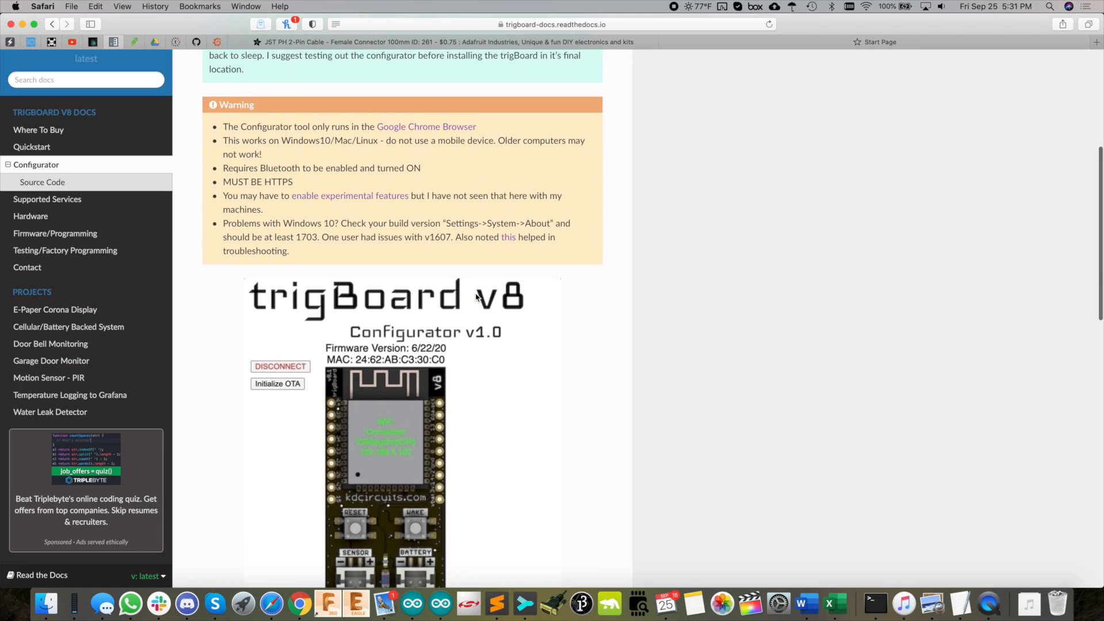
pyautogui.scroll(-3)
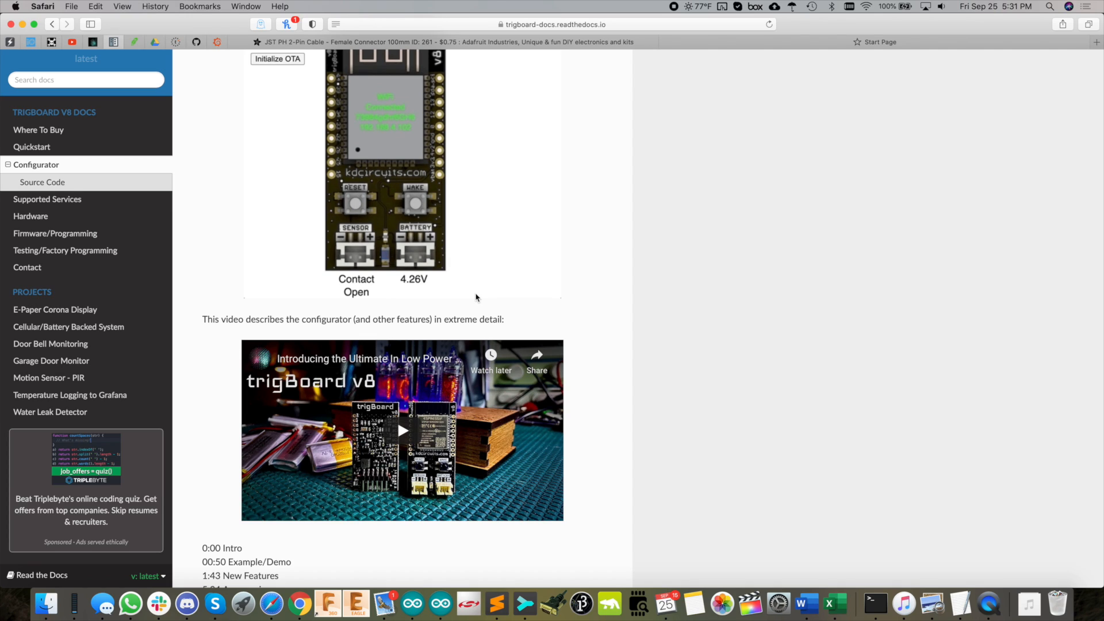
pyautogui.moveTo(495, 283)
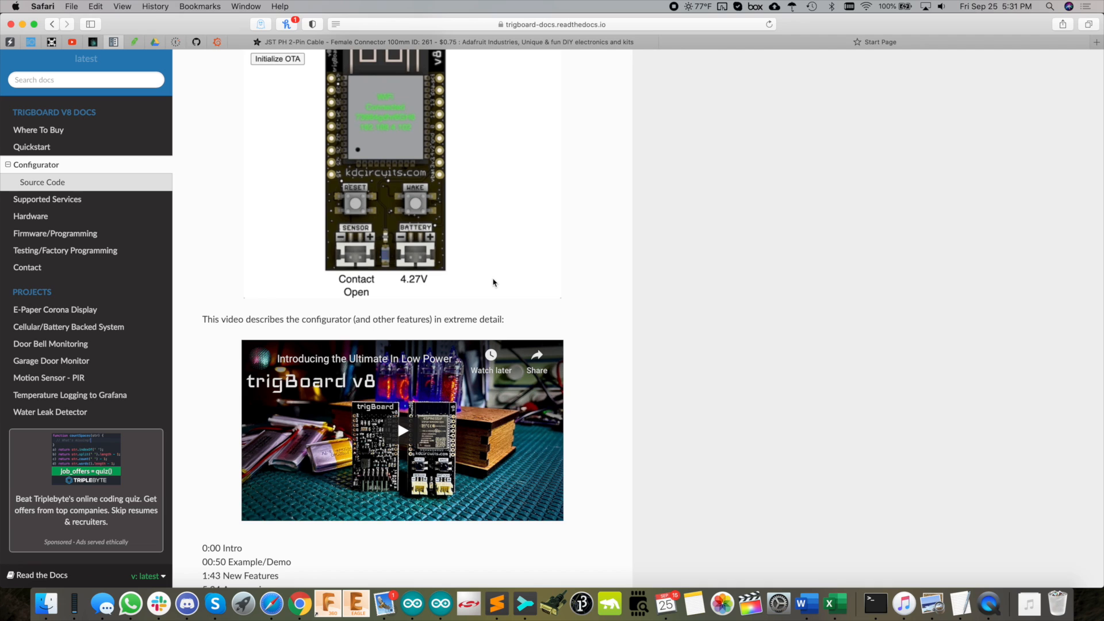
pyautogui.moveTo(577, 200)
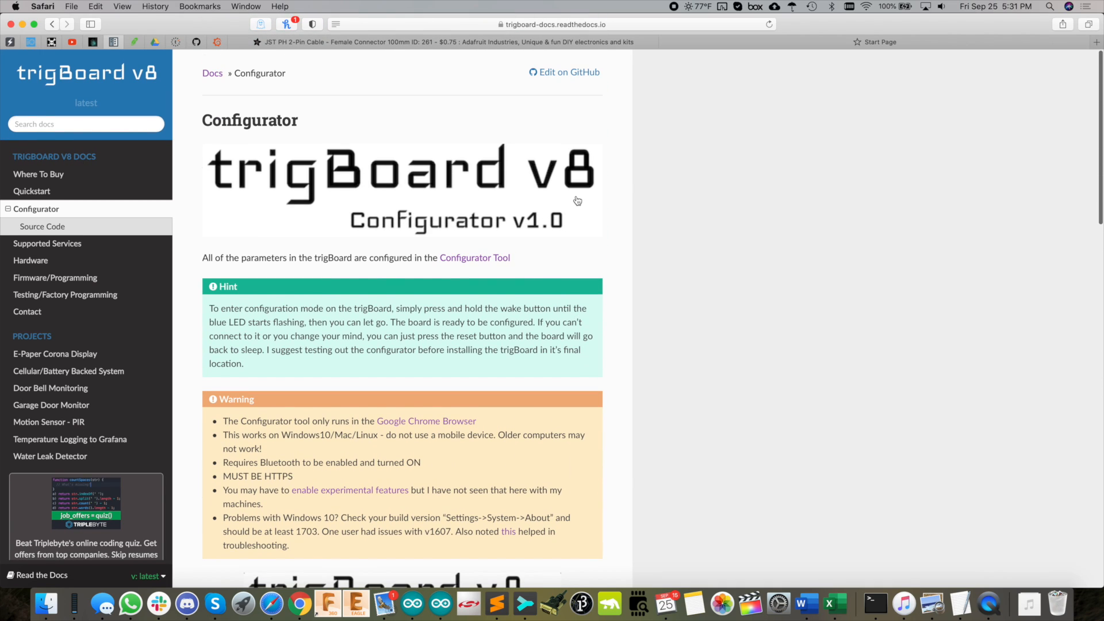
pyautogui.moveTo(574, 232)
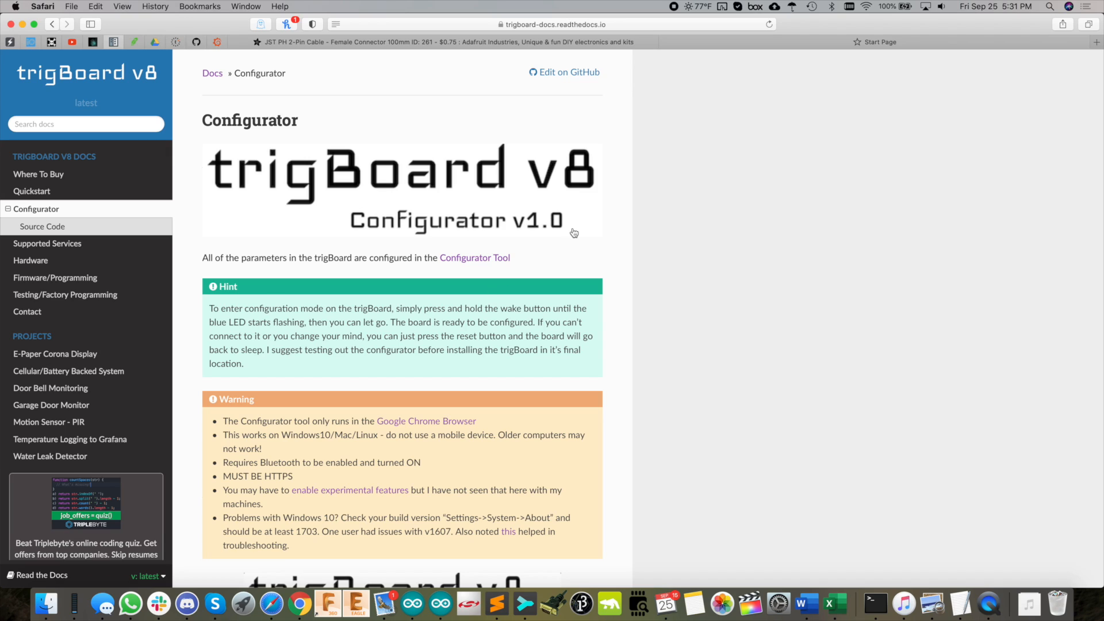